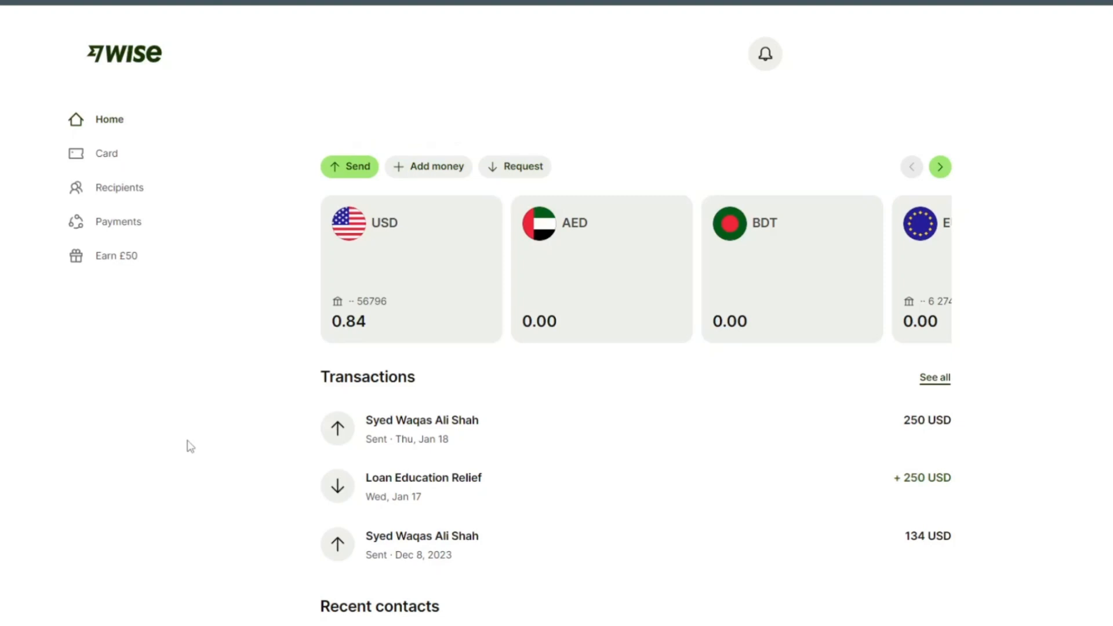
mouse_move(218, 338)
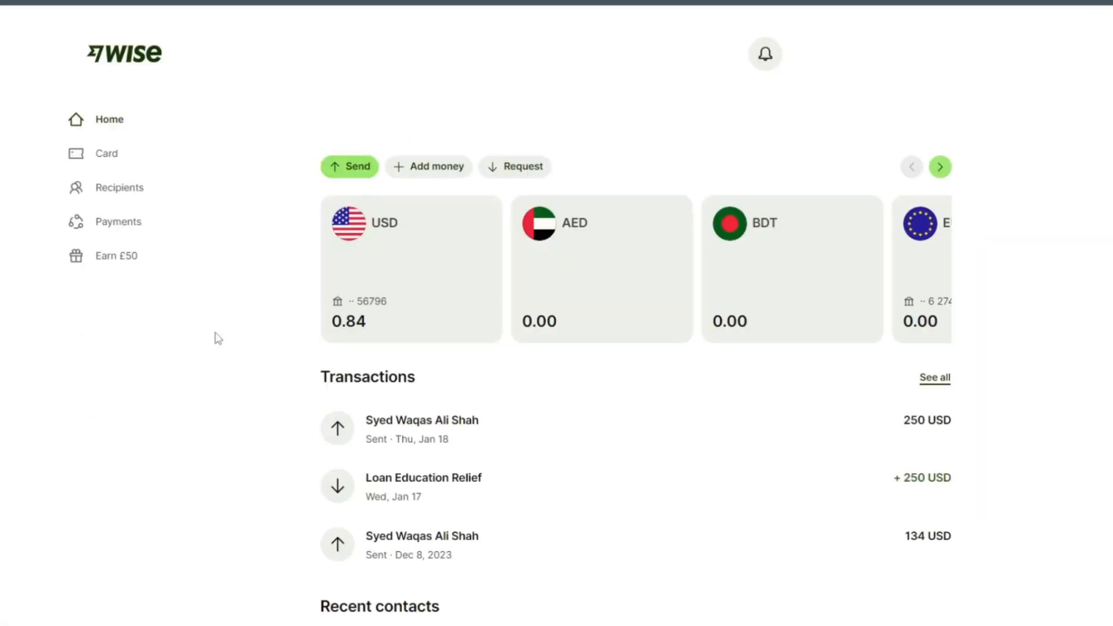
mouse_move(203, 361)
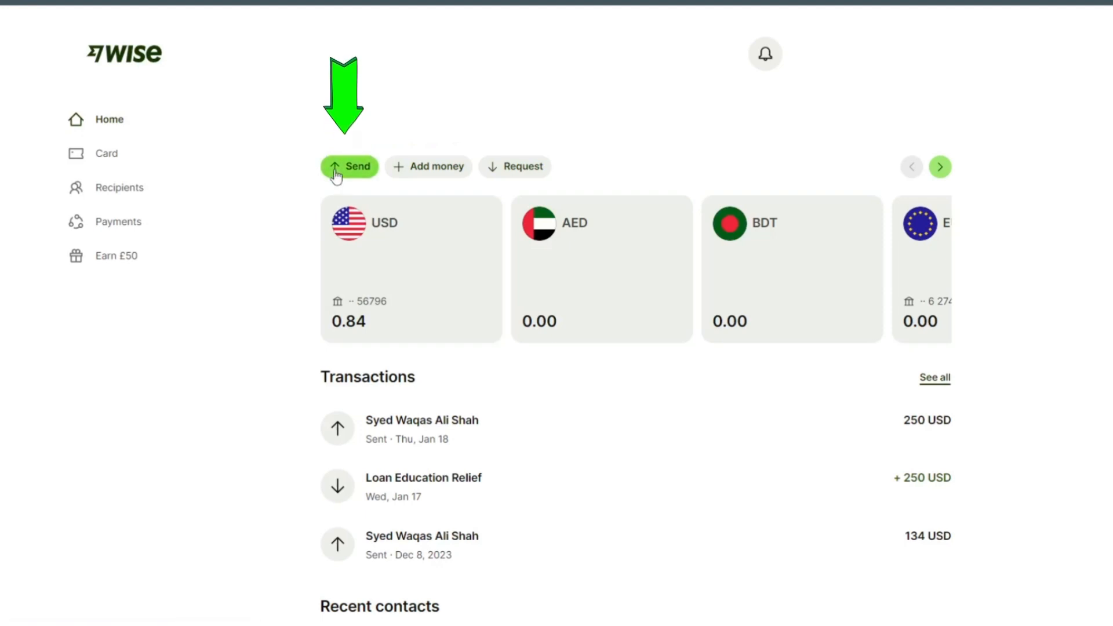
- Set up a transfer sending 2,000 EUR, arriving as 2,157.57 USD, after checking the price comparison
left_click(349, 166)
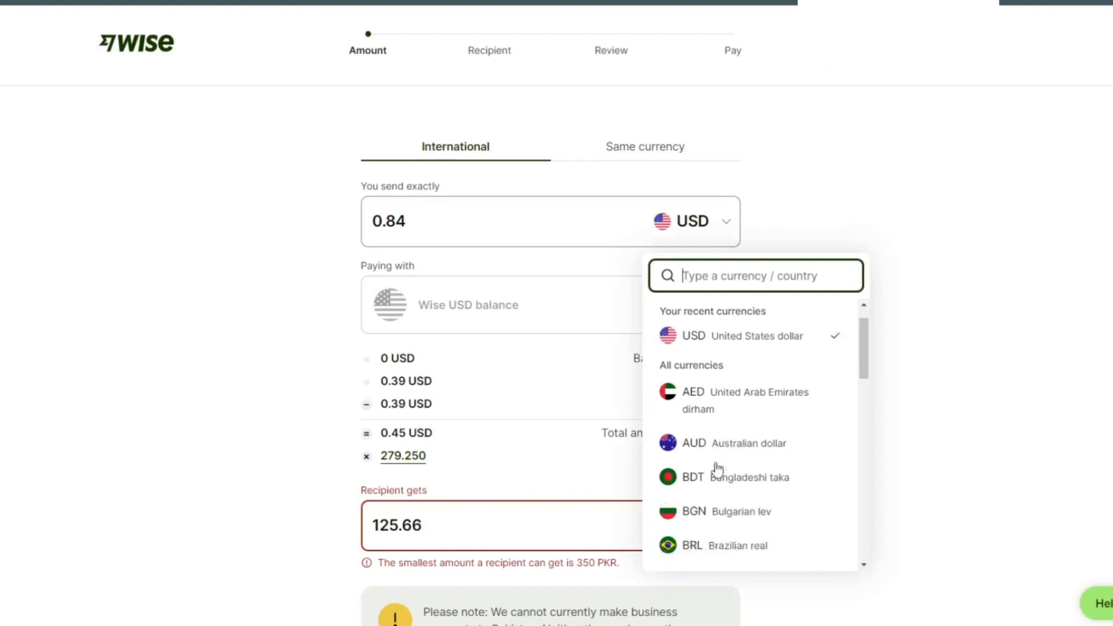
scroll("down", 3)
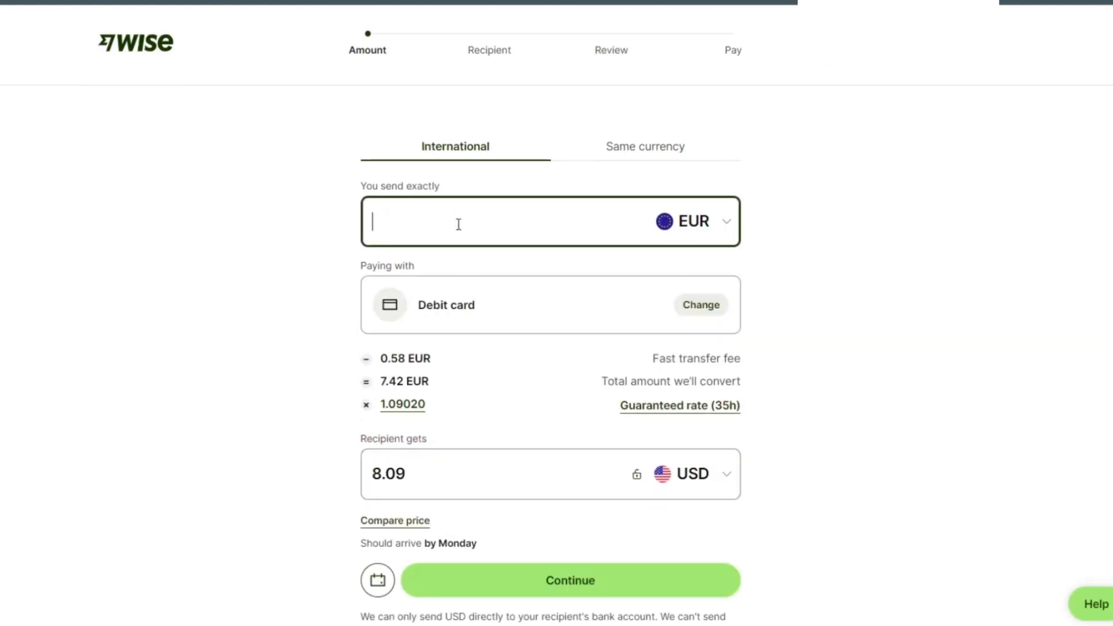
type("2000")
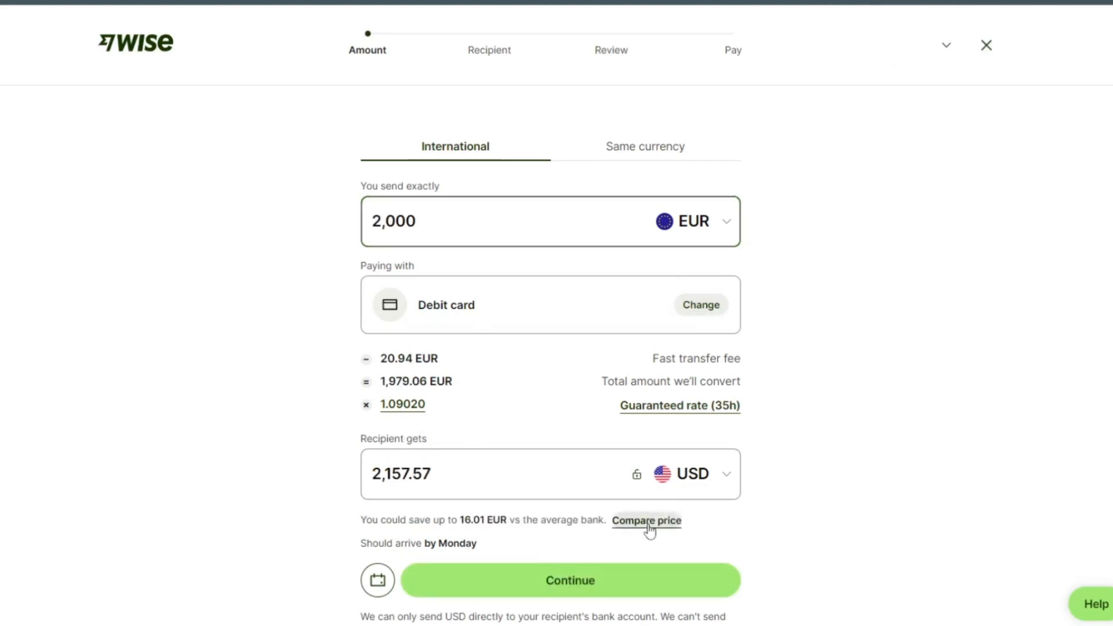
left_click(645, 521)
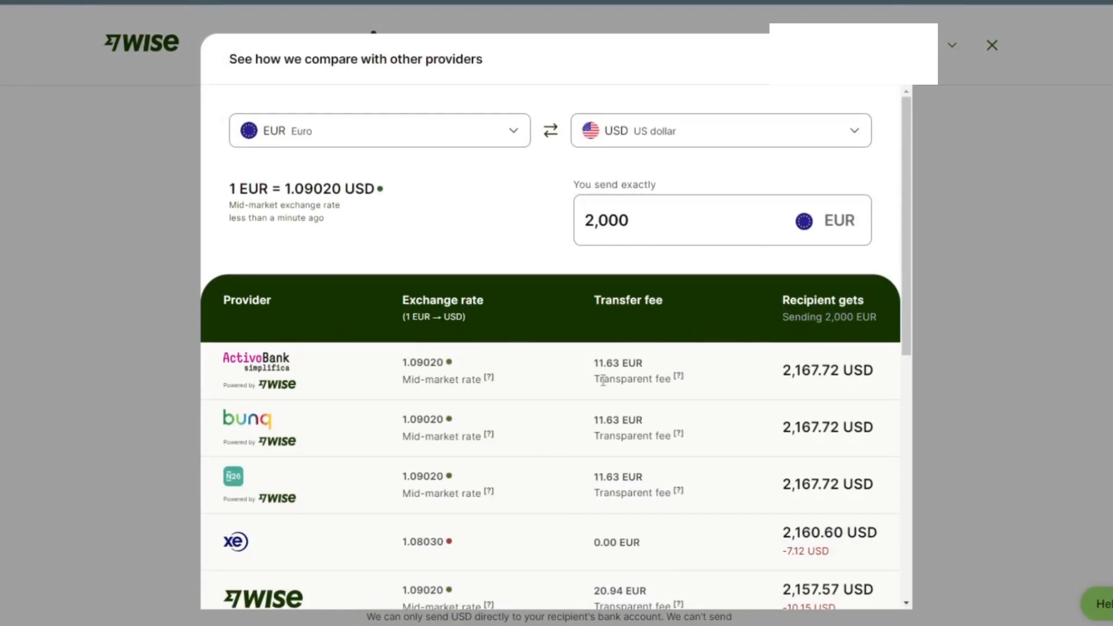
left_click(992, 44)
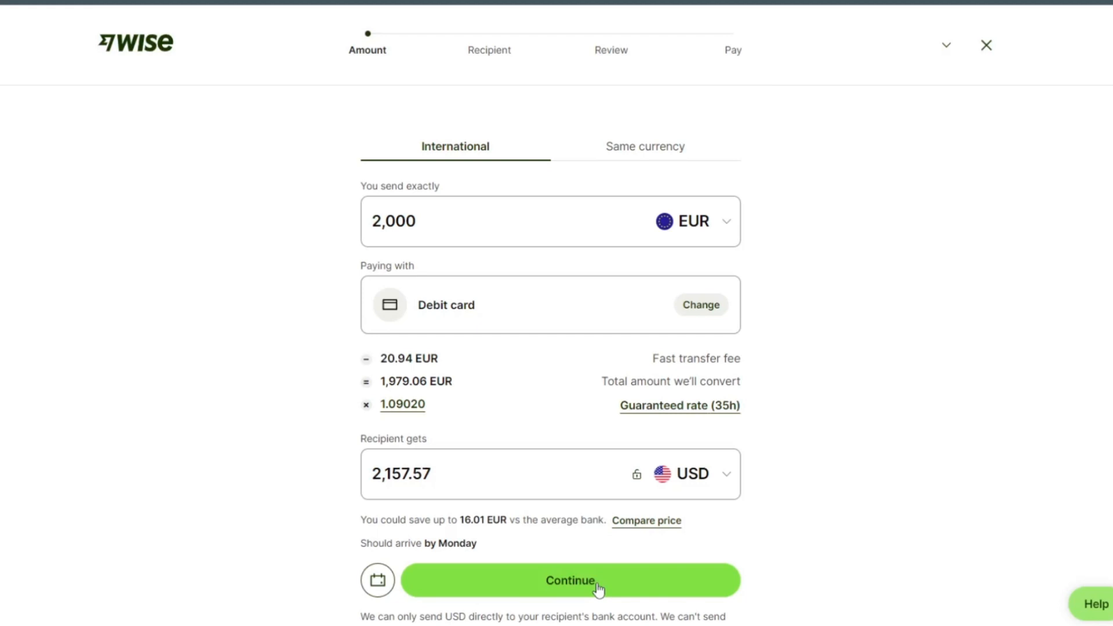
left_click(570, 580)
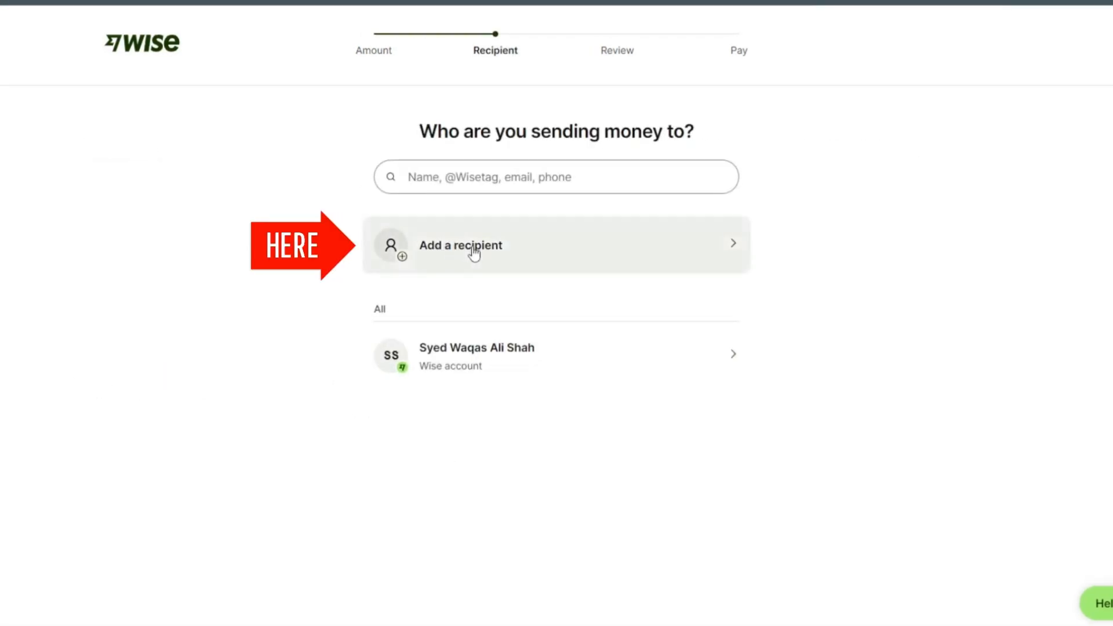
- Add a new recipient as someone else to reach the account-details form
left_click(460, 245)
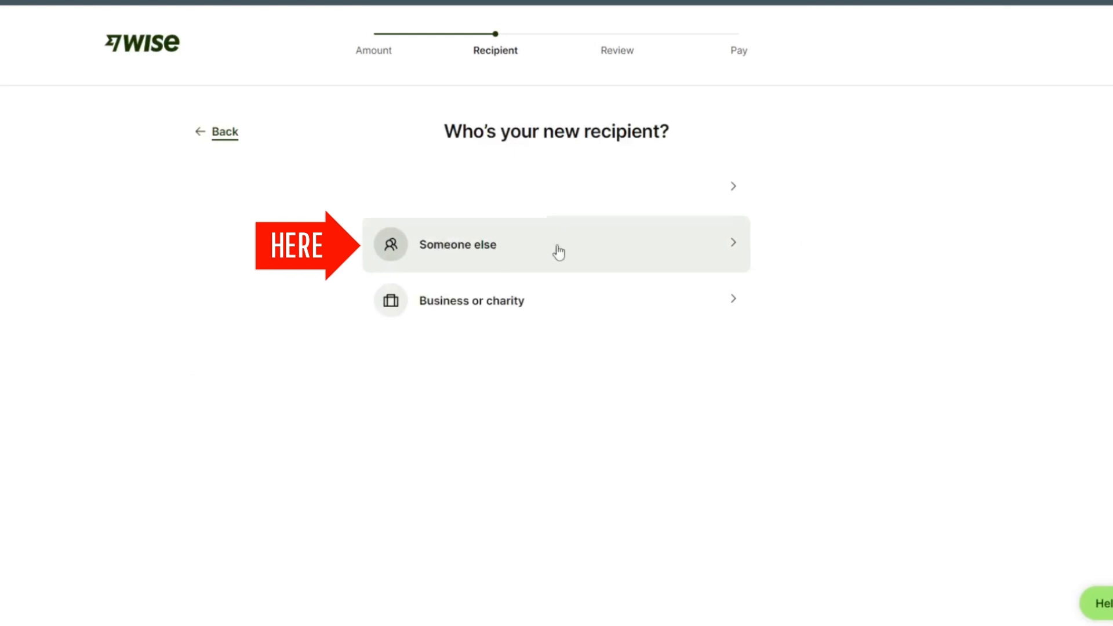
left_click(459, 244)
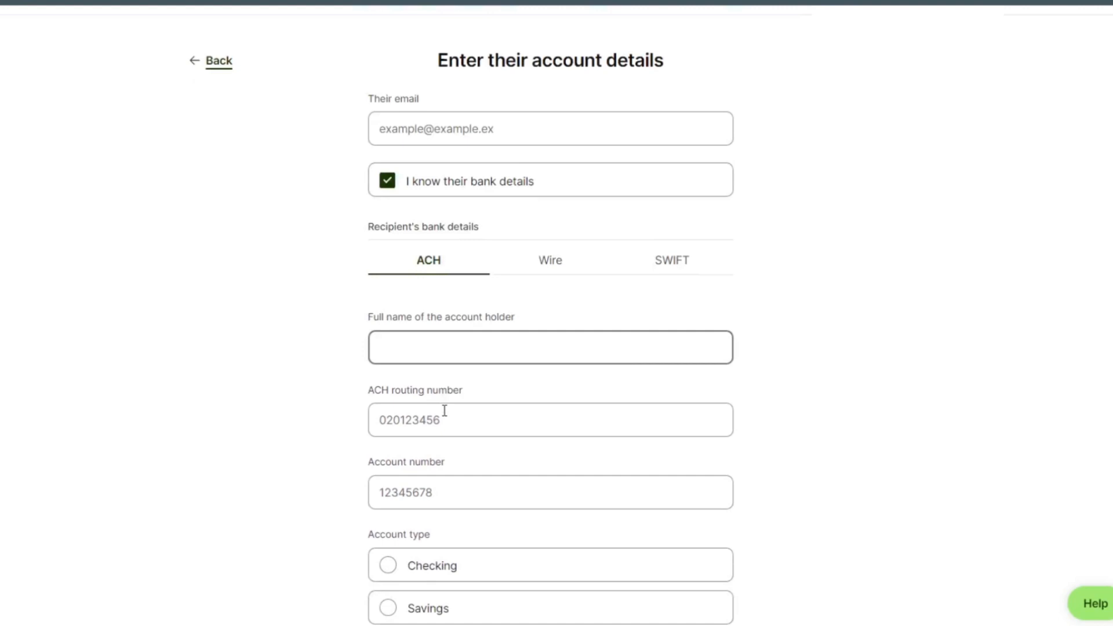
- Open the Country dropdown in the recipient address section
scroll("down", 3)
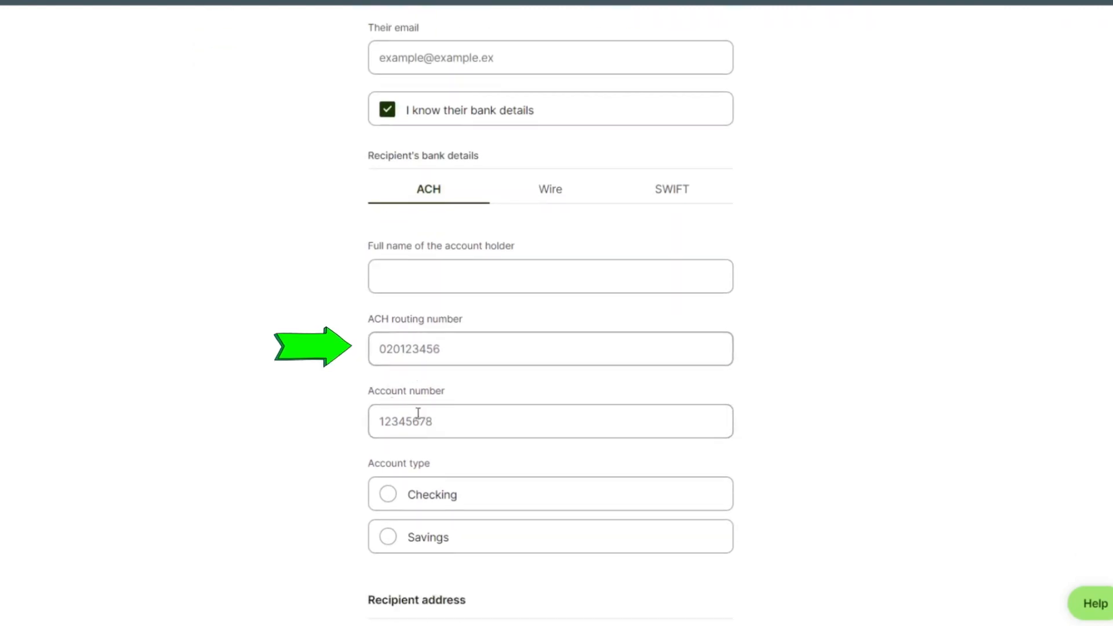
scroll("down", 3)
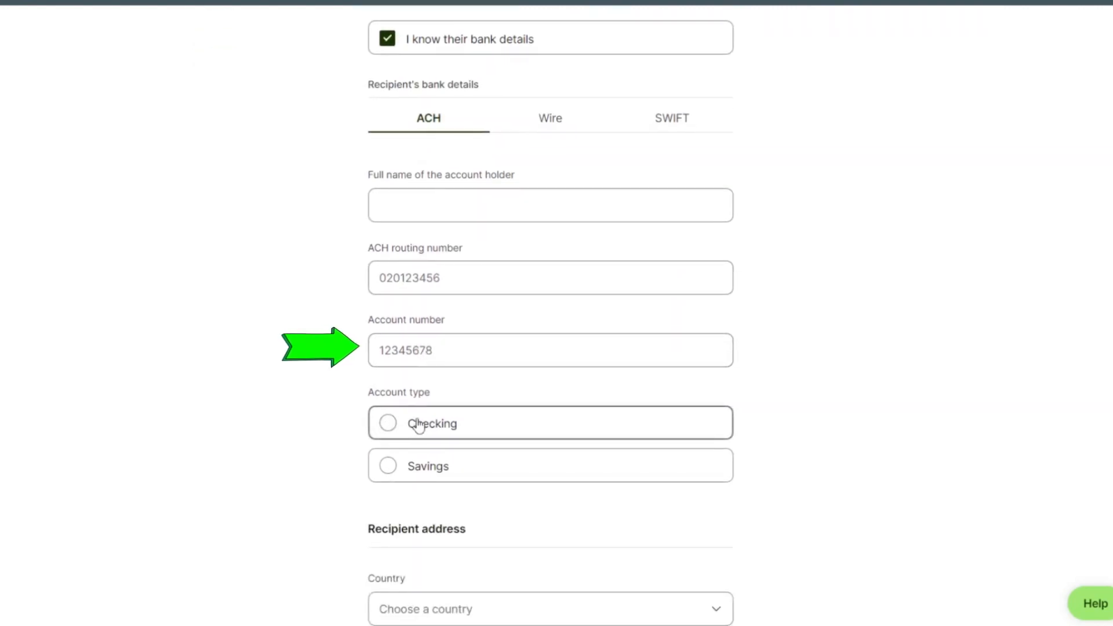
scroll("down", 3)
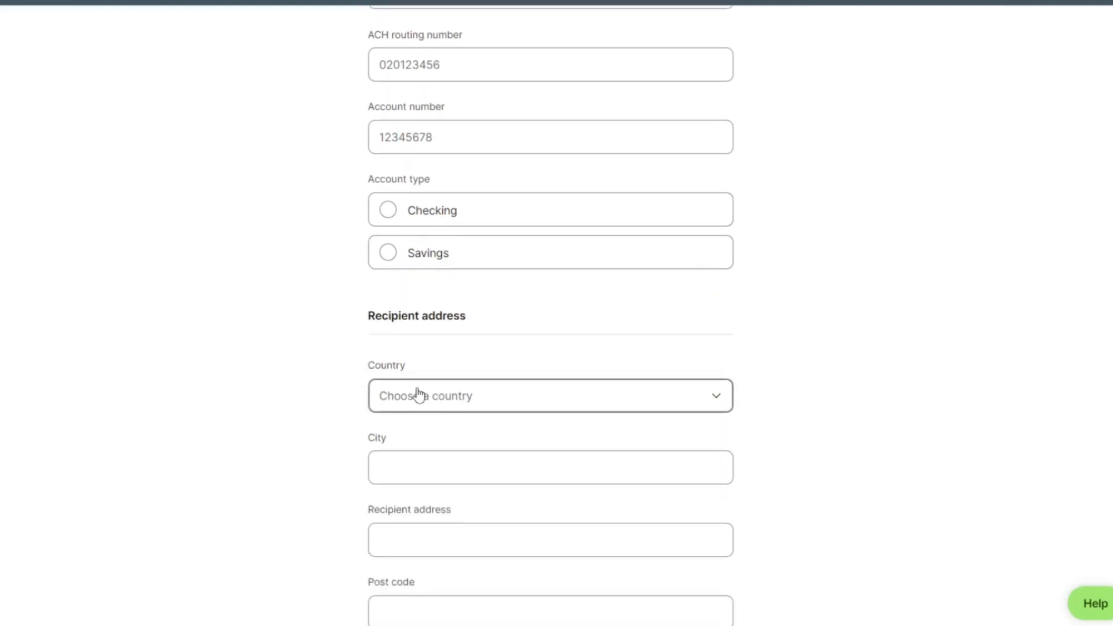
mouse_move(440, 348)
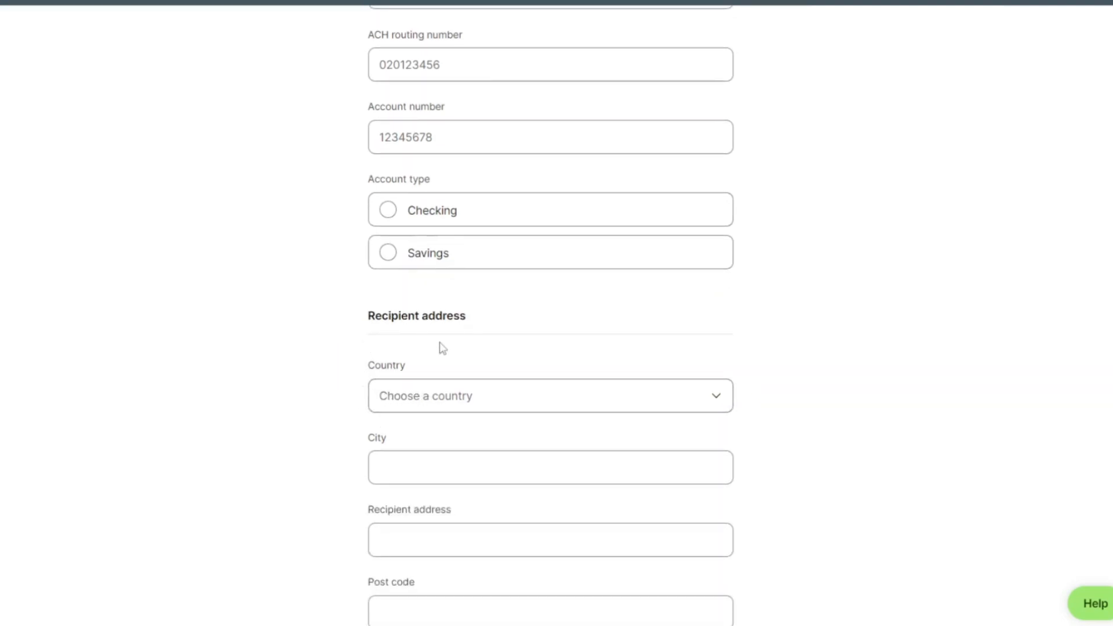
left_click(549, 396)
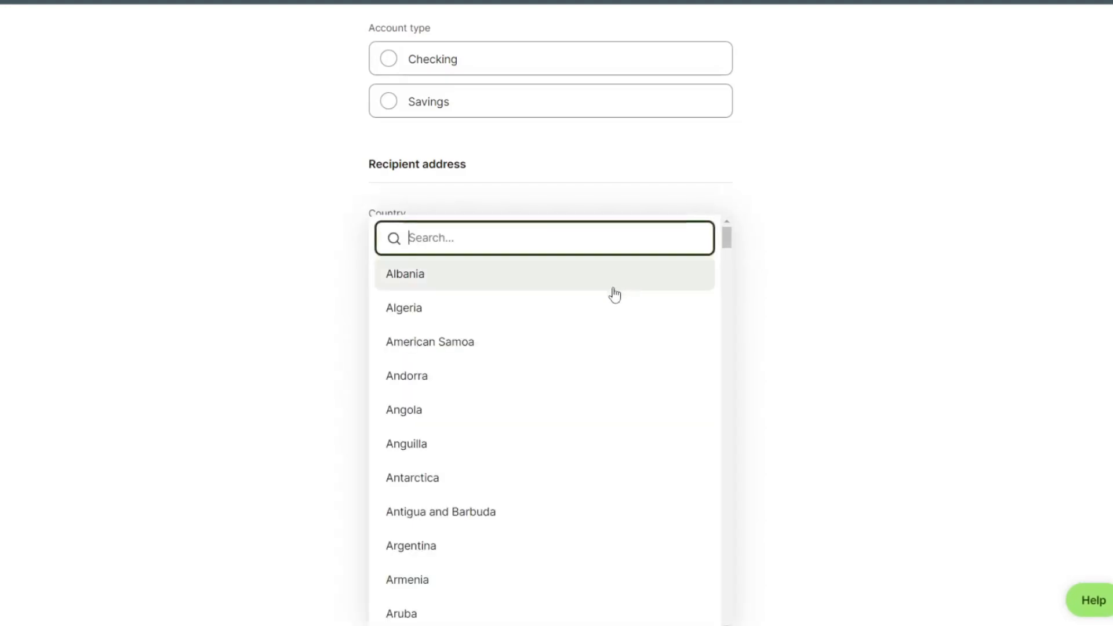
- Scroll the country list to China and select it
scroll("down", 3)
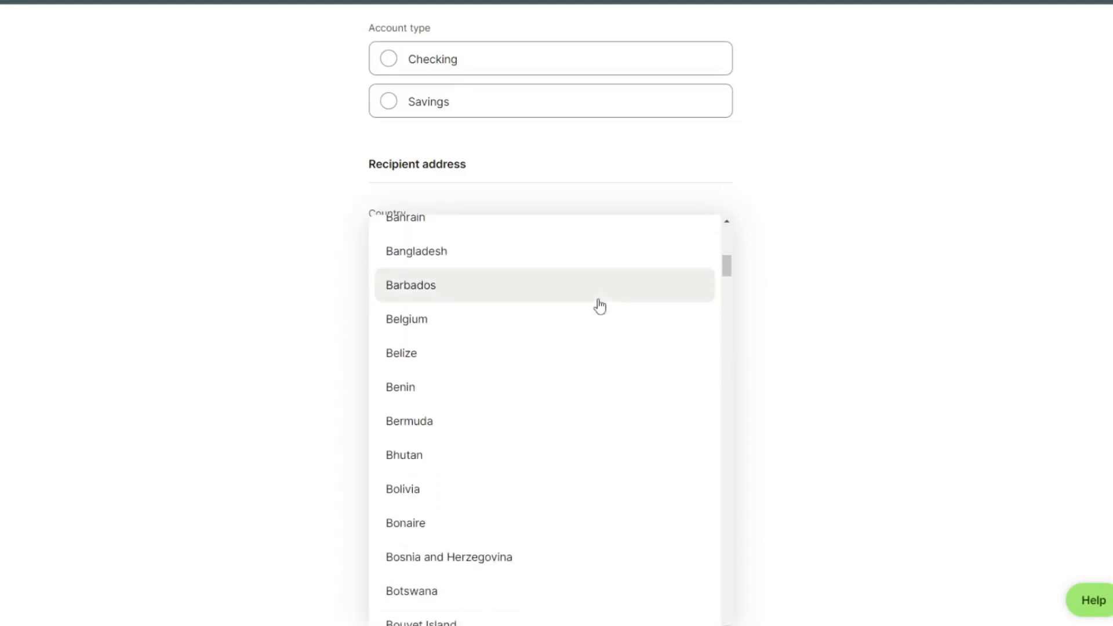
scroll("down", 3)
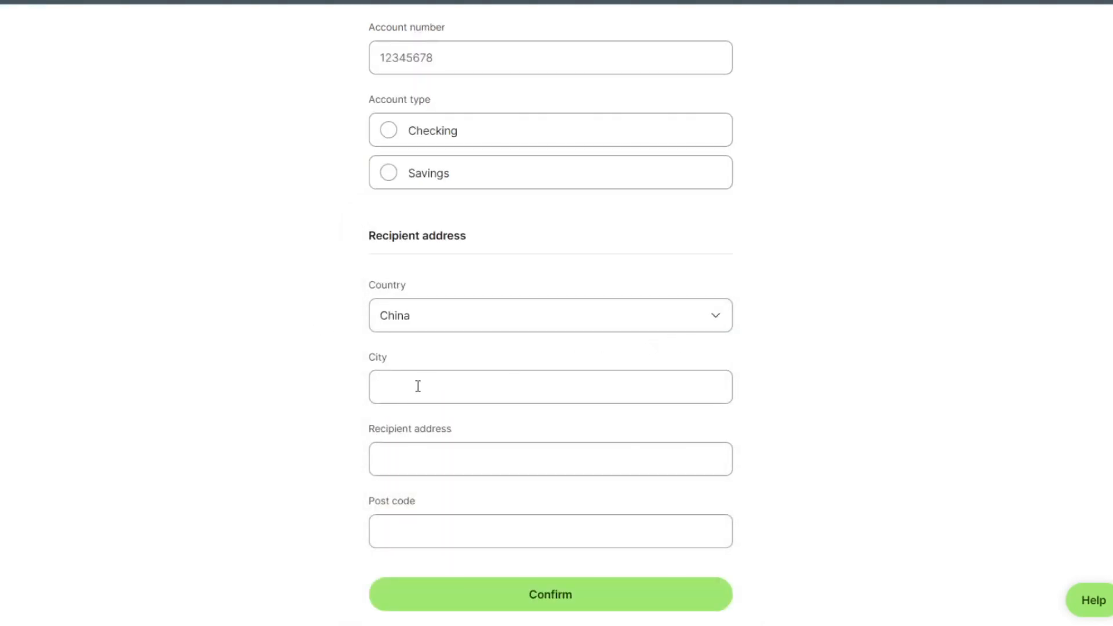
- Confirm the recipient form with China as the address country
left_click(550, 458)
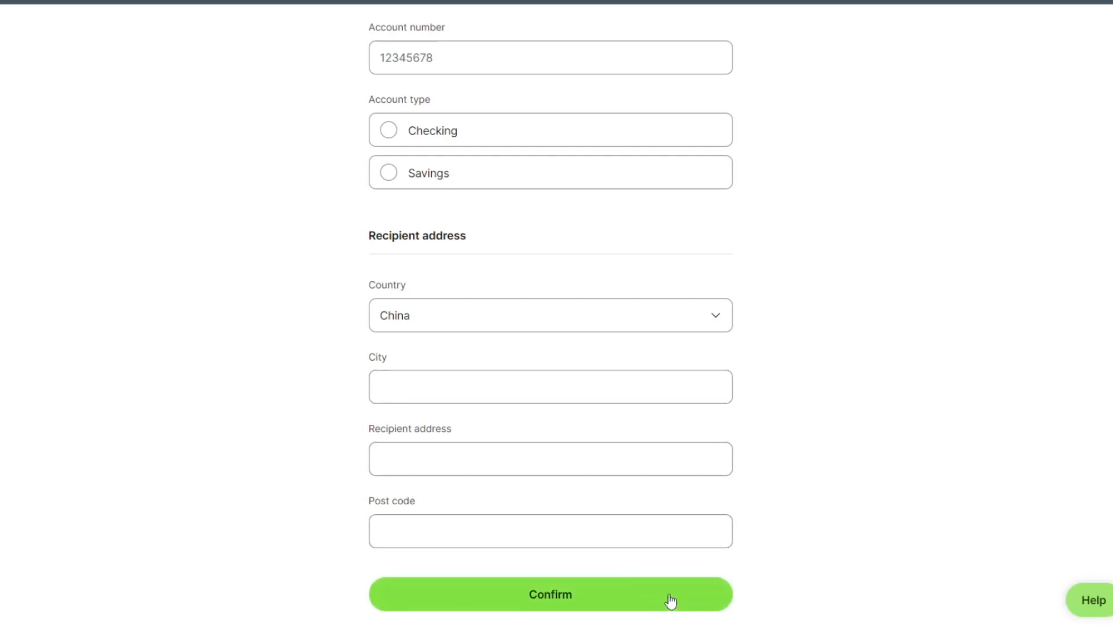
left_click(549, 594)
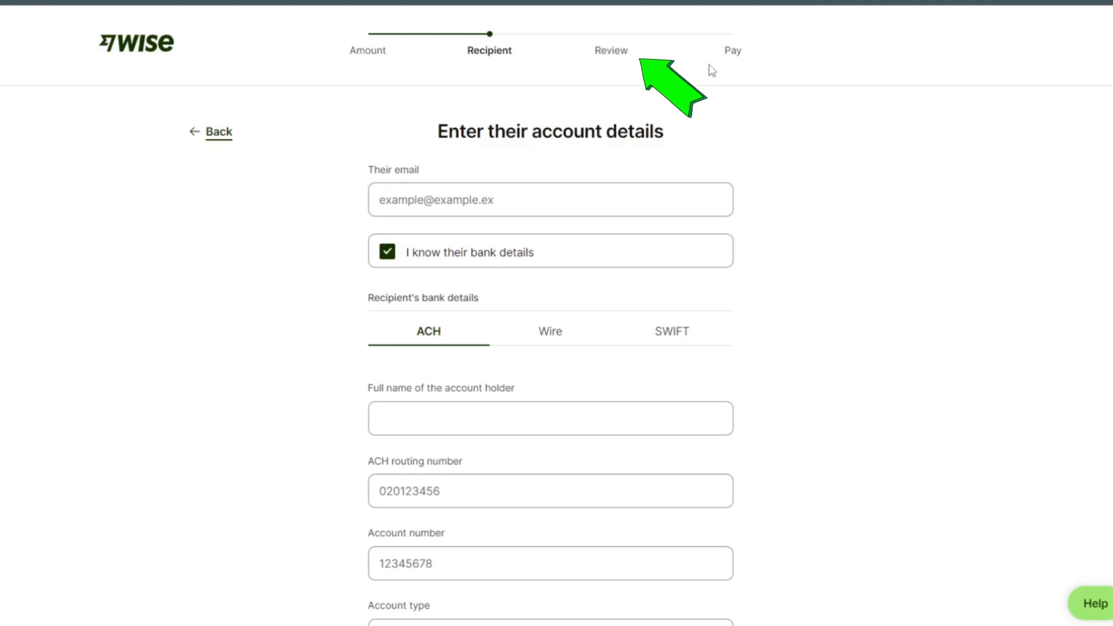